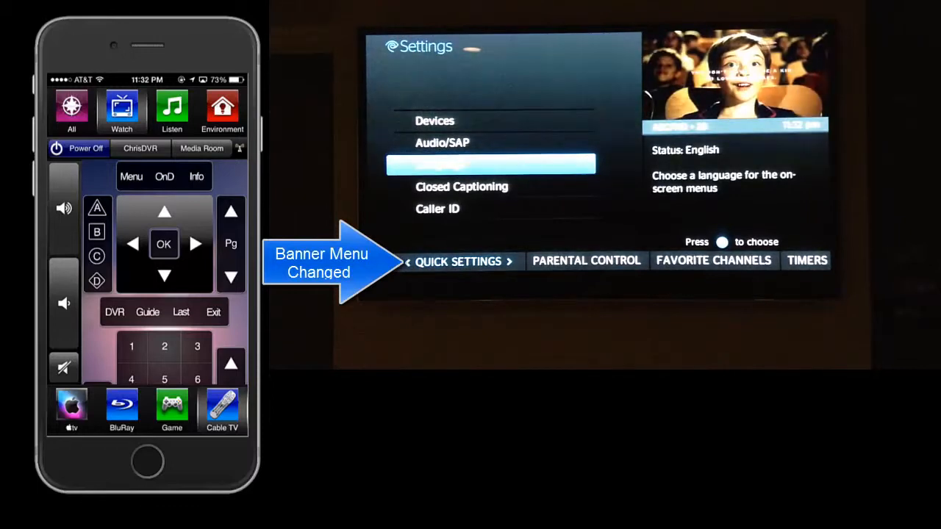
Step: Move the cable box Settings banner to TIMERS and step down toward Power Save Mode
left_click(195, 243)
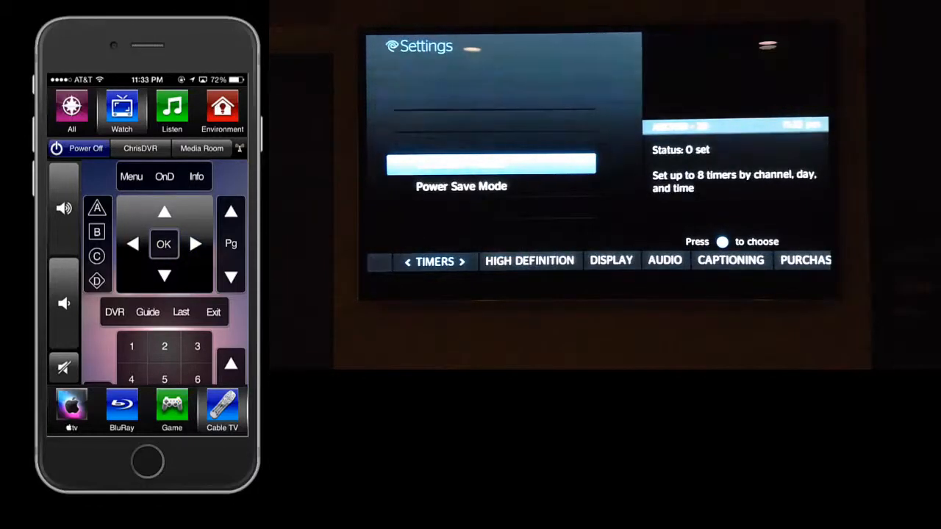
left_click(164, 276)
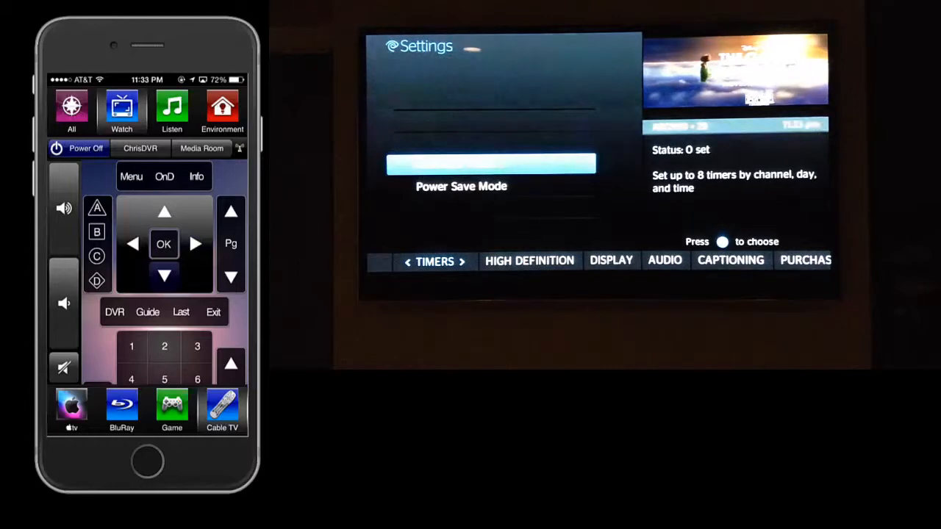